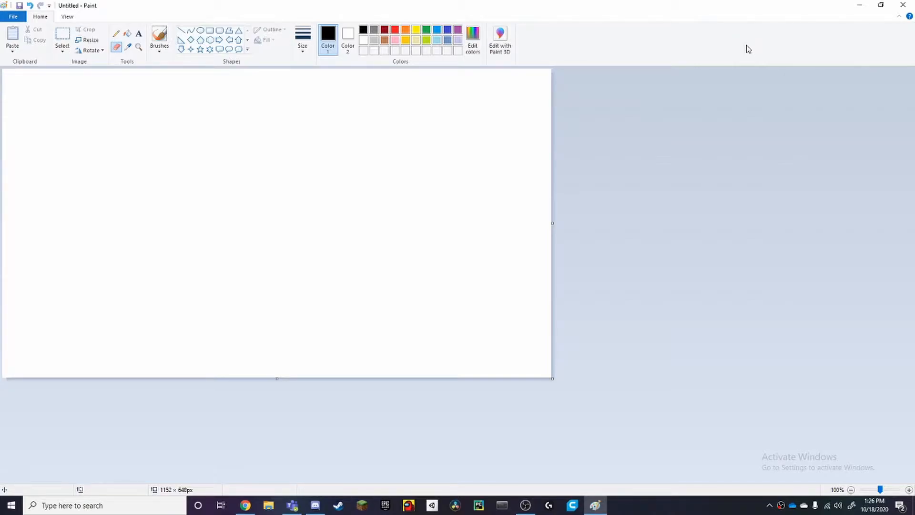
pyautogui.moveTo(626, 151)
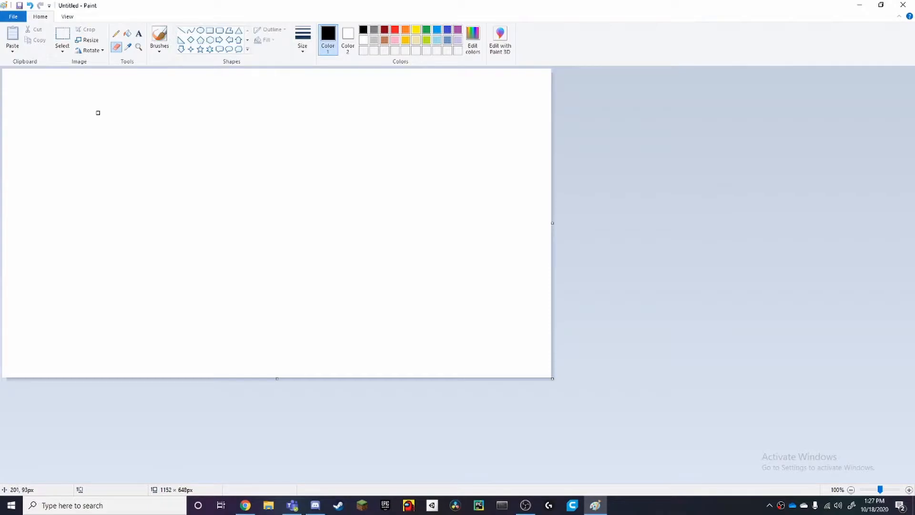
pyautogui.moveTo(100, 111)
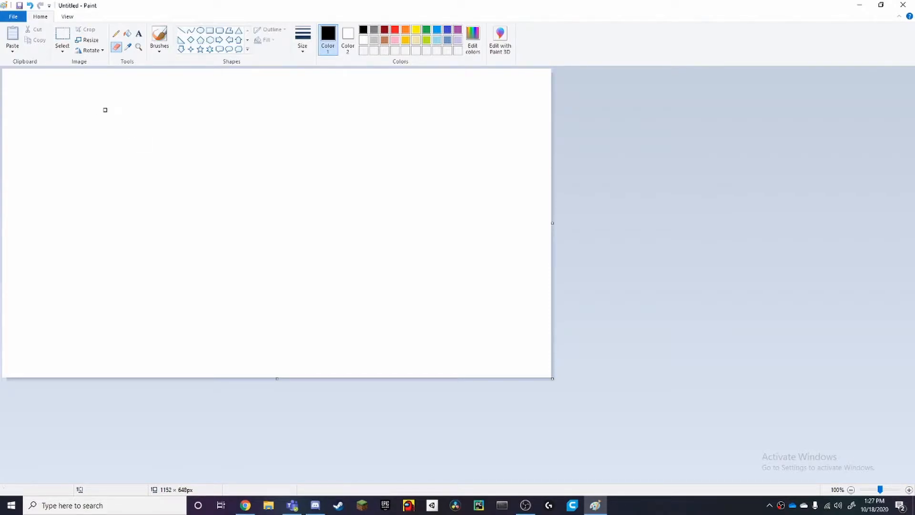
# With the brush, finish the first handwritten line as "Batch = 8"
pyautogui.click(159, 37)
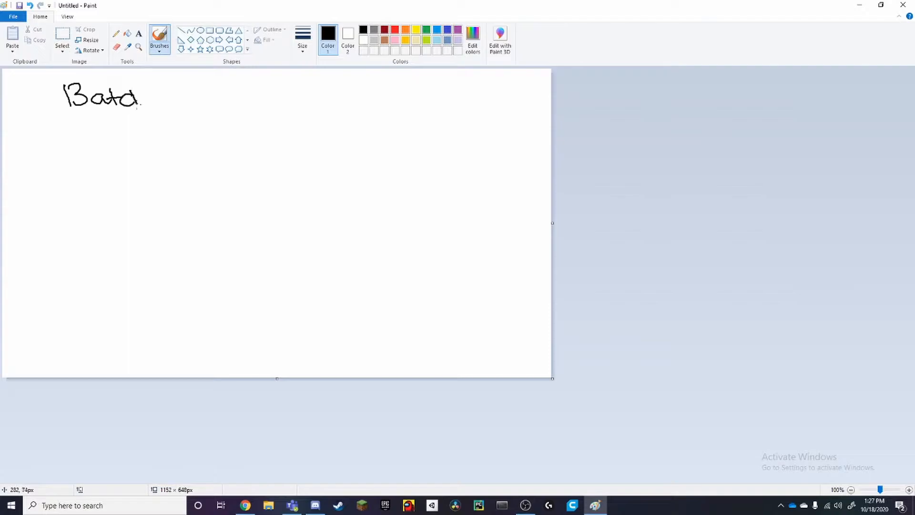
pyautogui.moveTo(125, 97); pyautogui.dragTo(175, 93)
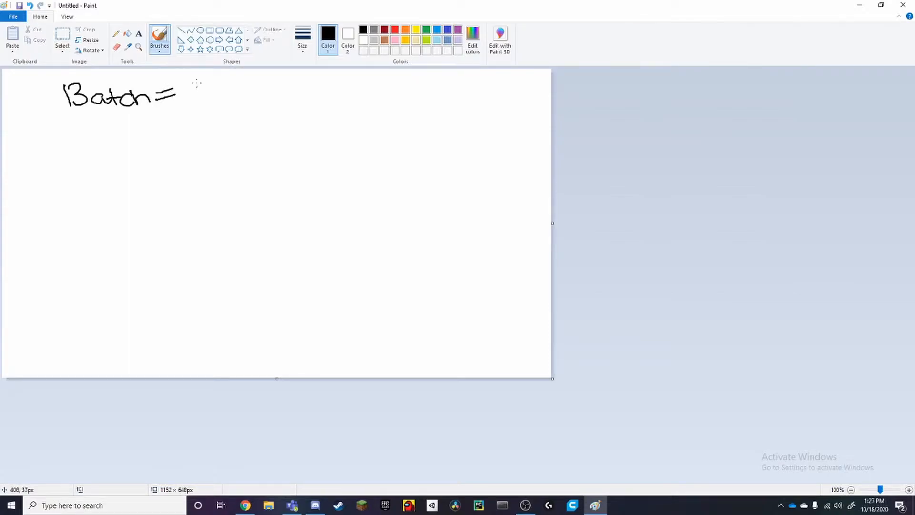
pyautogui.moveTo(187, 84); pyautogui.dragTo(196, 99)
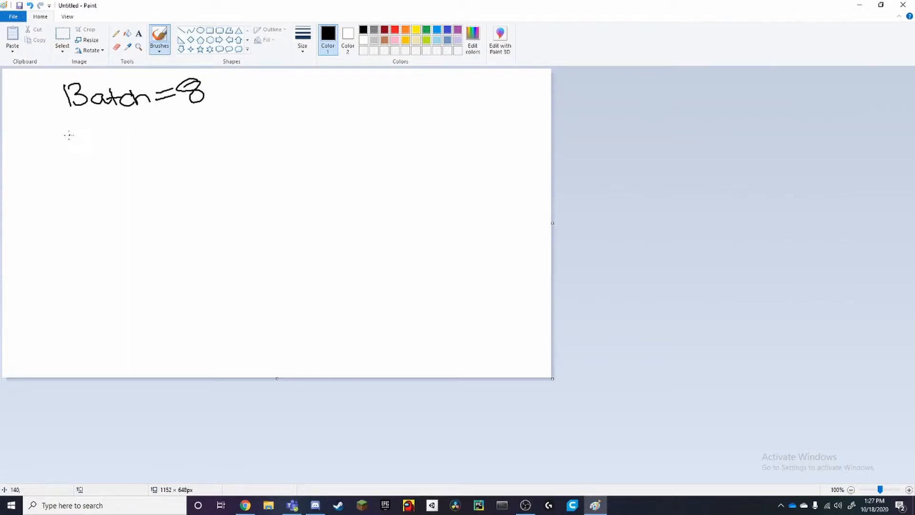
pyautogui.moveTo(68, 121)
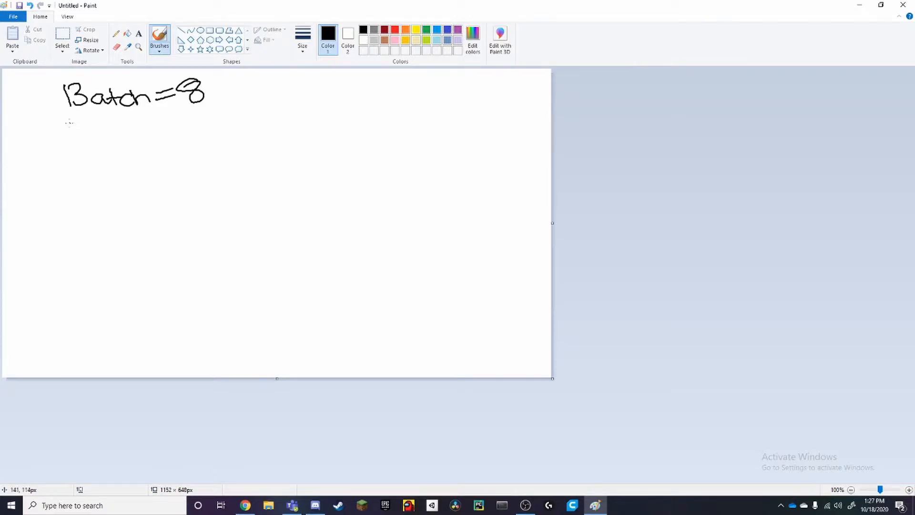
# Handwrite the second line "epochs = 5" below it
pyautogui.moveTo(70, 135); pyautogui.dragTo(105, 126)
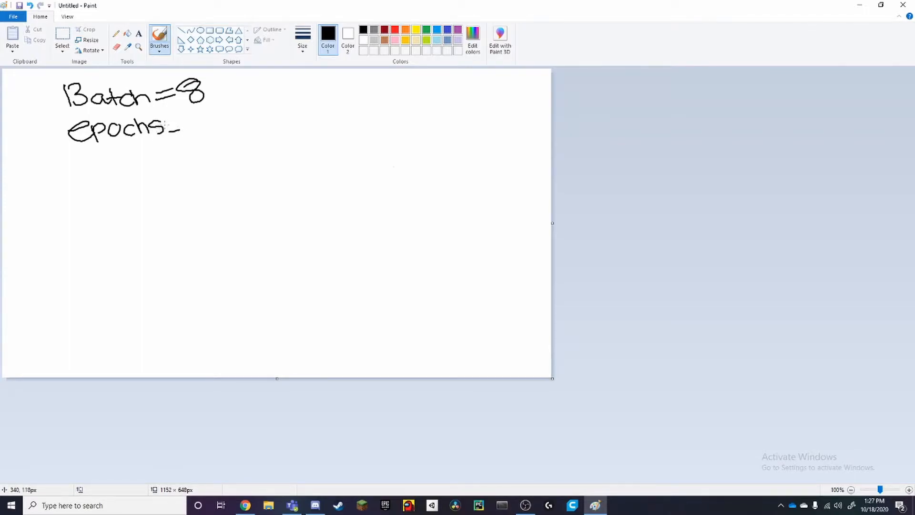
pyautogui.moveTo(170, 127); pyautogui.dragTo(181, 124)
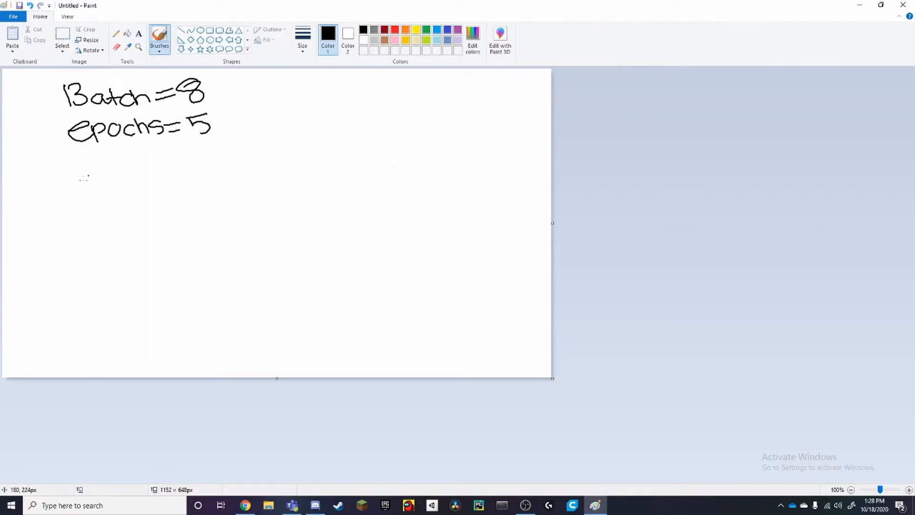
# Handwrite the third line "Dataset = 16" below epochs
pyautogui.moveTo(69, 170); pyautogui.dragTo(85, 151)
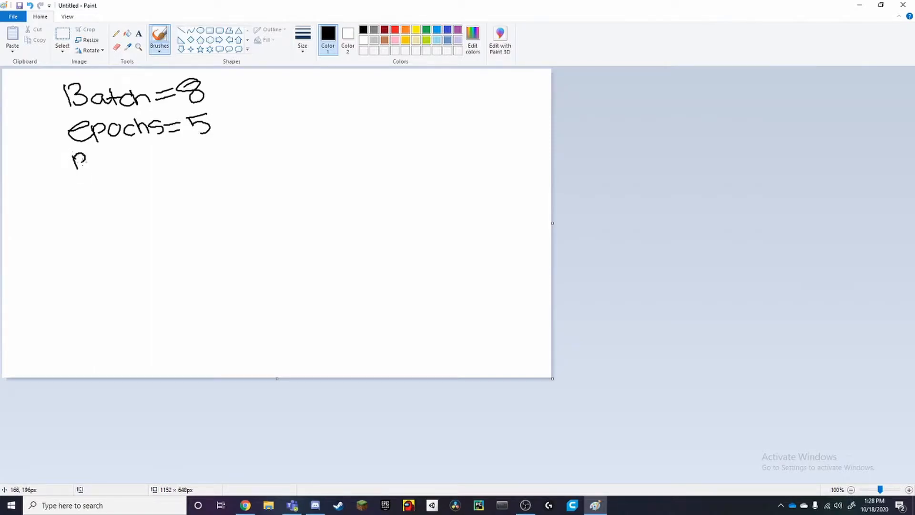
pyautogui.moveTo(76, 161); pyautogui.dragTo(102, 160)
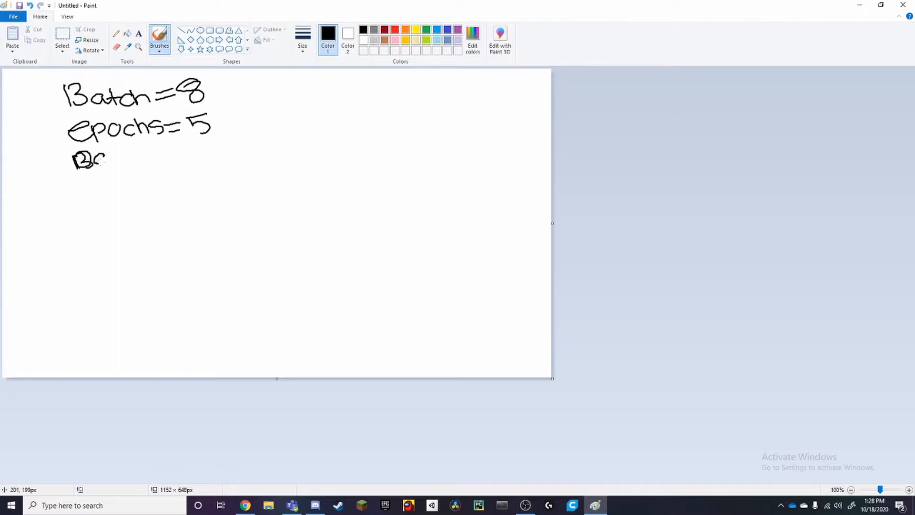
pyautogui.moveTo(93, 157); pyautogui.dragTo(149, 157)
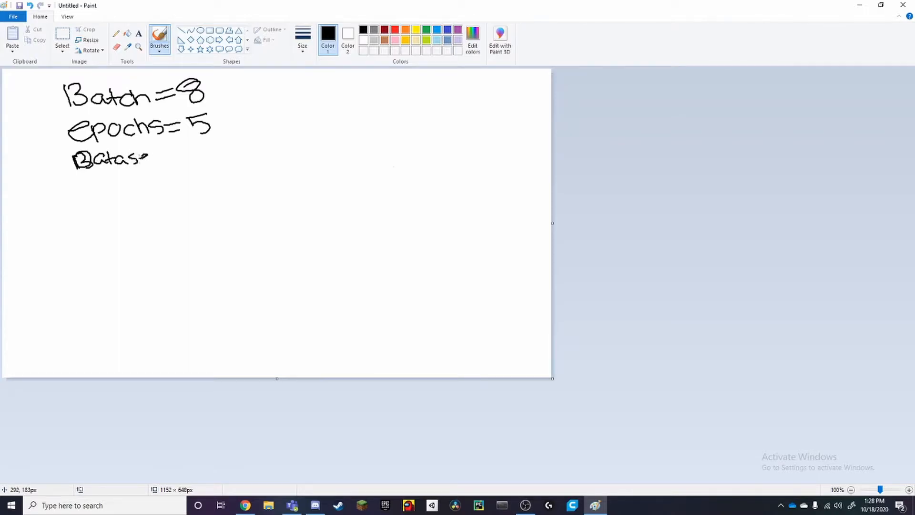
pyautogui.moveTo(146, 157); pyautogui.dragTo(186, 157)
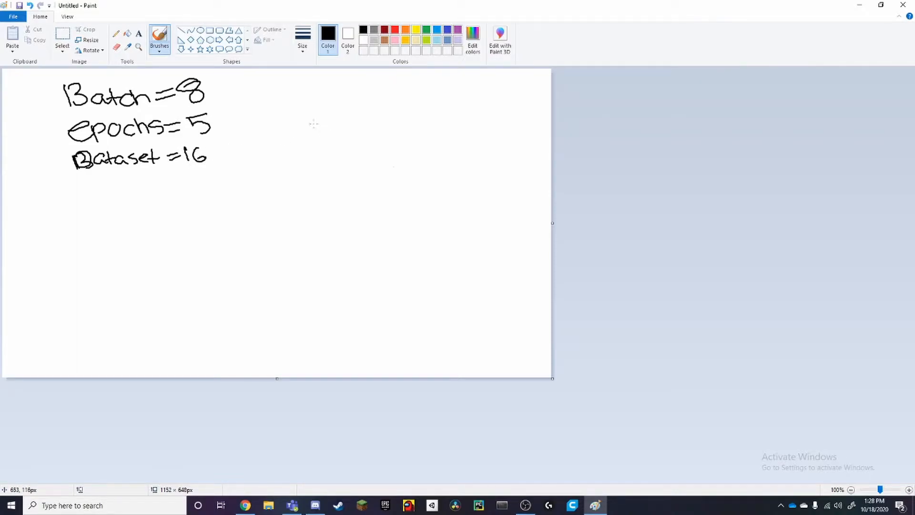
pyautogui.moveTo(318, 114)
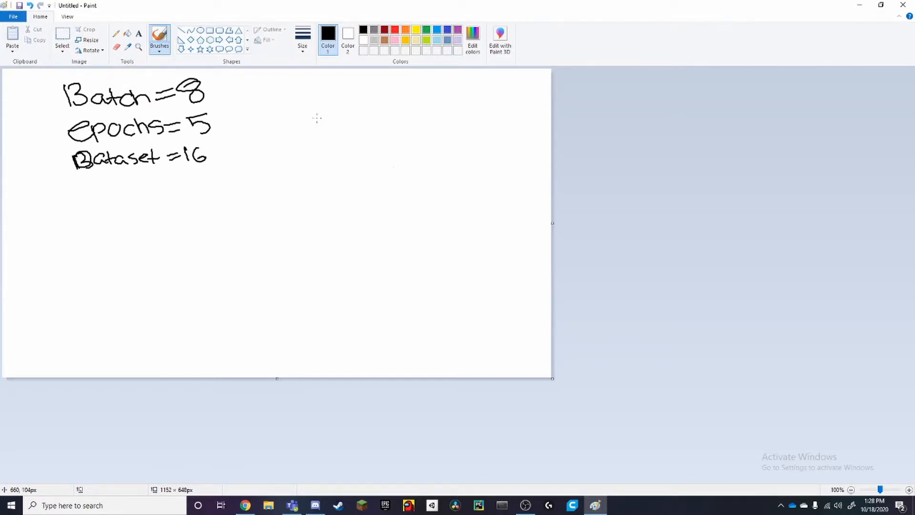
pyautogui.moveTo(321, 118)
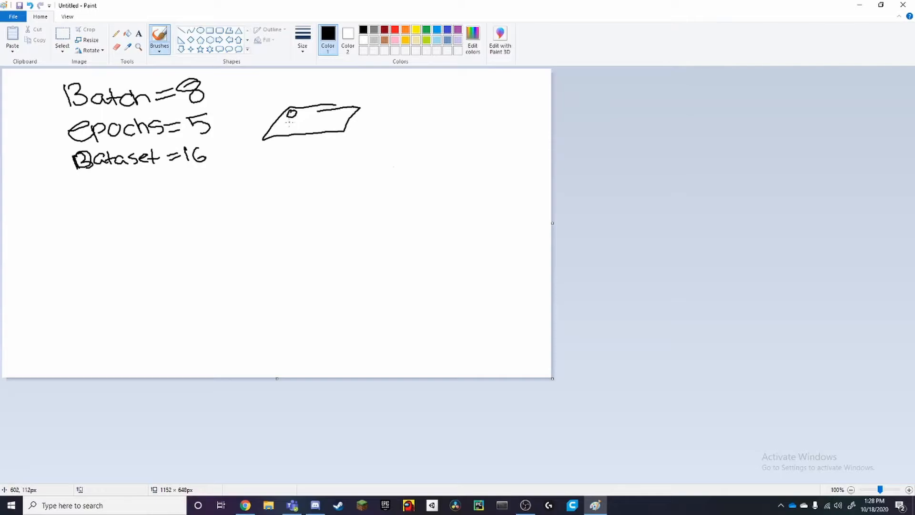
# Fill the first tray with small cookies and sketch a second tray of cookies to its right
pyautogui.moveTo(291, 124); pyautogui.dragTo(318, 124)
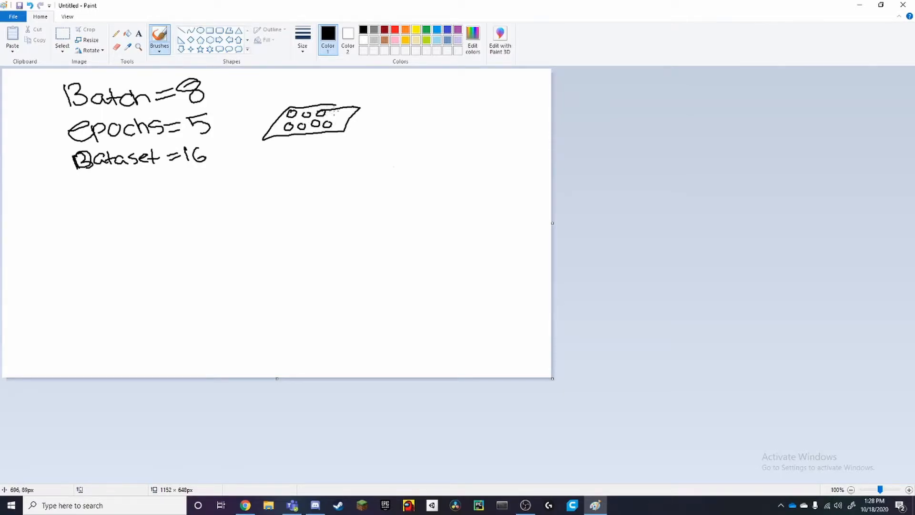
pyautogui.click(332, 113)
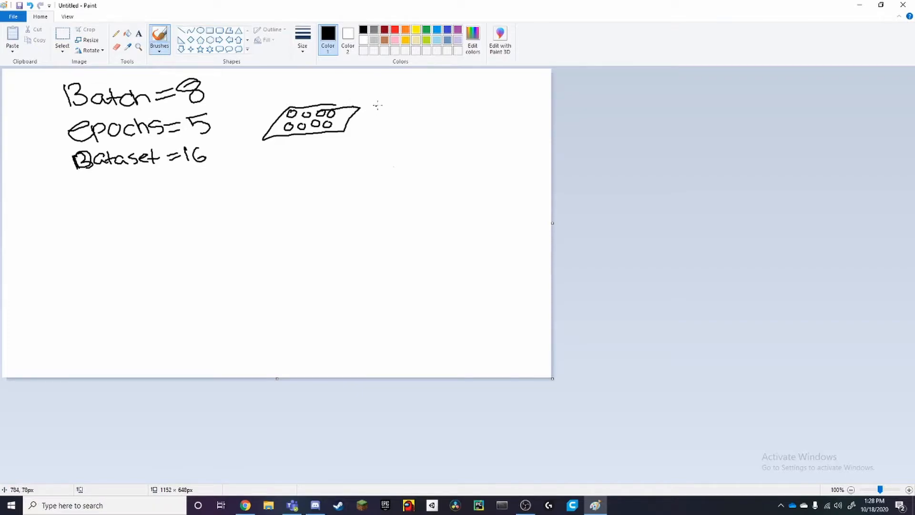
pyautogui.moveTo(370, 111); pyautogui.dragTo(446, 123)
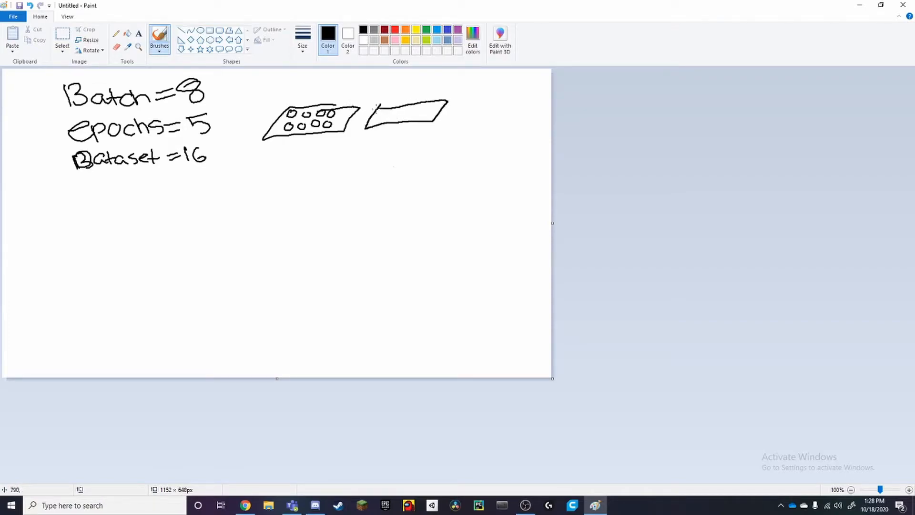
pyautogui.moveTo(379, 111); pyautogui.dragTo(397, 116)
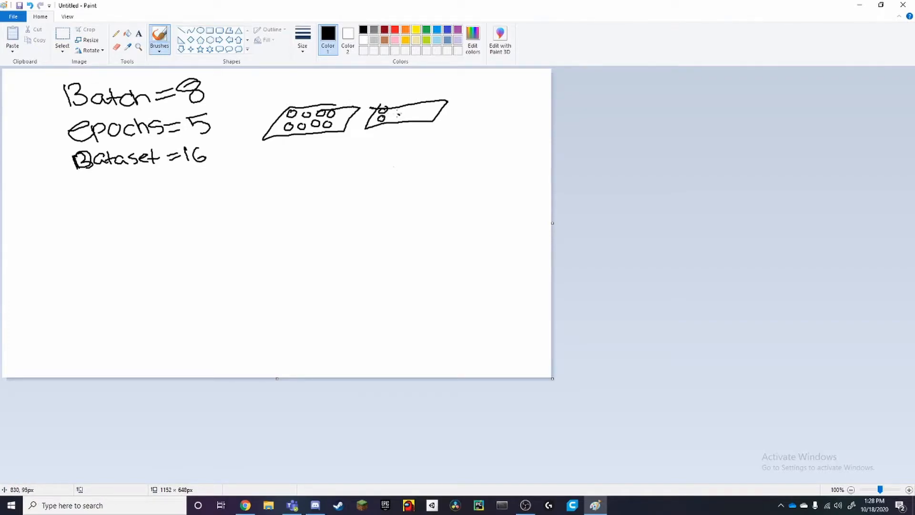
pyautogui.moveTo(382, 107); pyautogui.dragTo(409, 114)
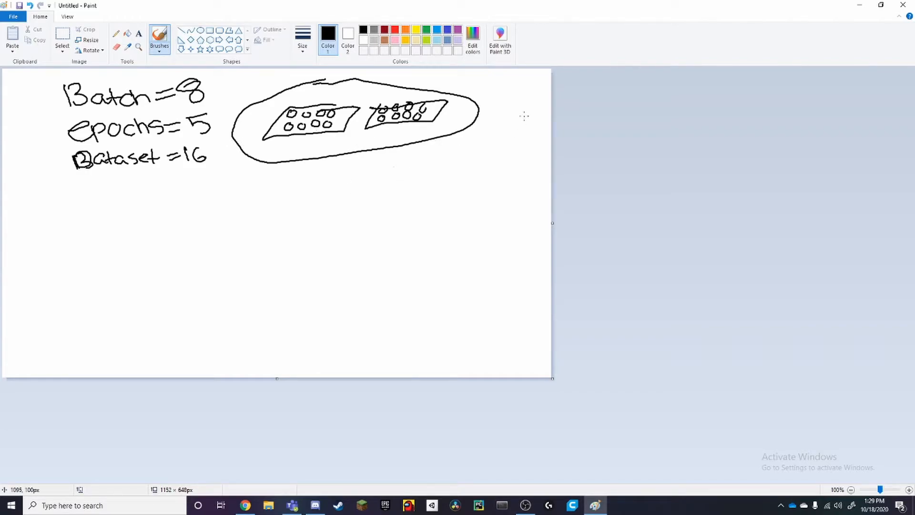
pyautogui.moveTo(495, 95)
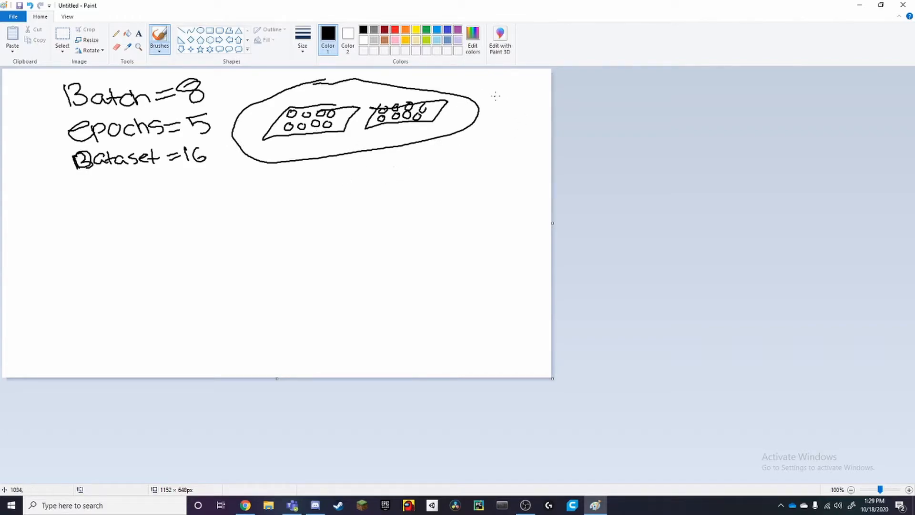
# Add columns of customer circles, more oven ovals below, and the 80% label beside the second column
pyautogui.moveTo(509, 87); pyautogui.dragTo(509, 107)
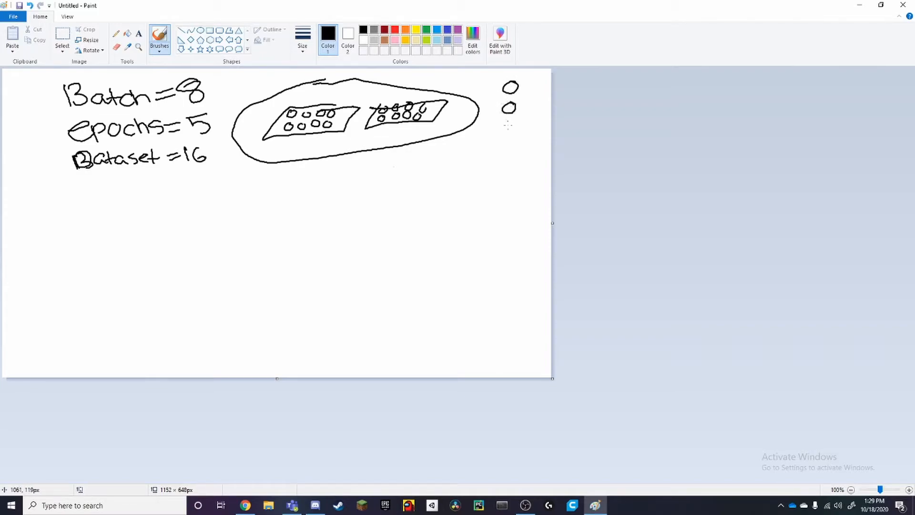
pyautogui.moveTo(505, 125); pyautogui.dragTo(502, 157)
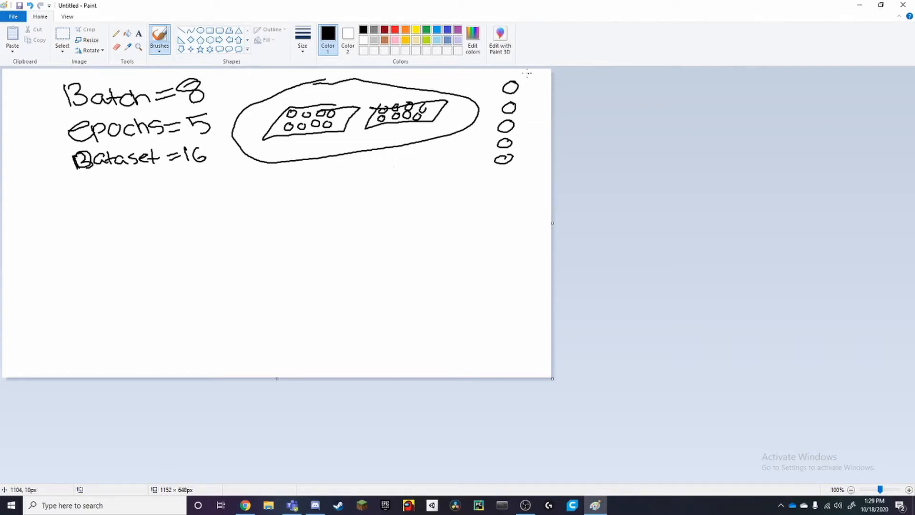
pyautogui.moveTo(523, 87)
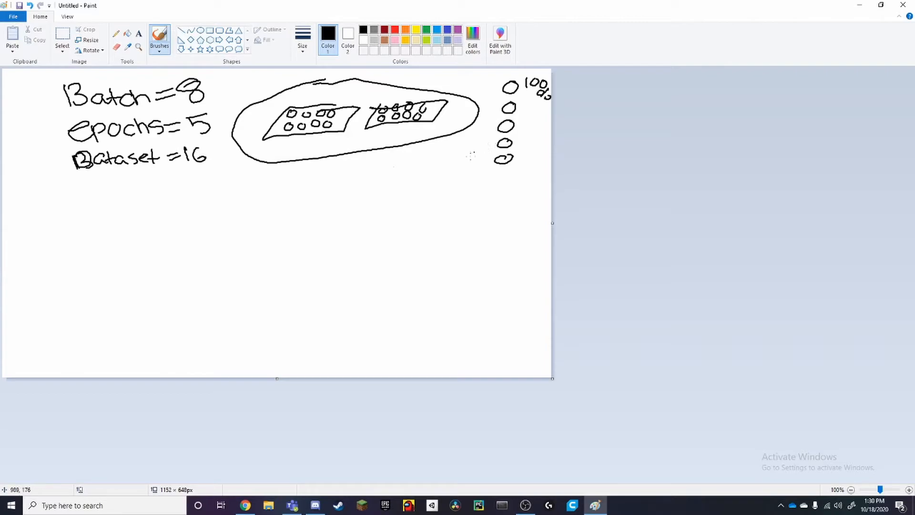
pyautogui.moveTo(455, 177); pyautogui.dragTo(266, 239)
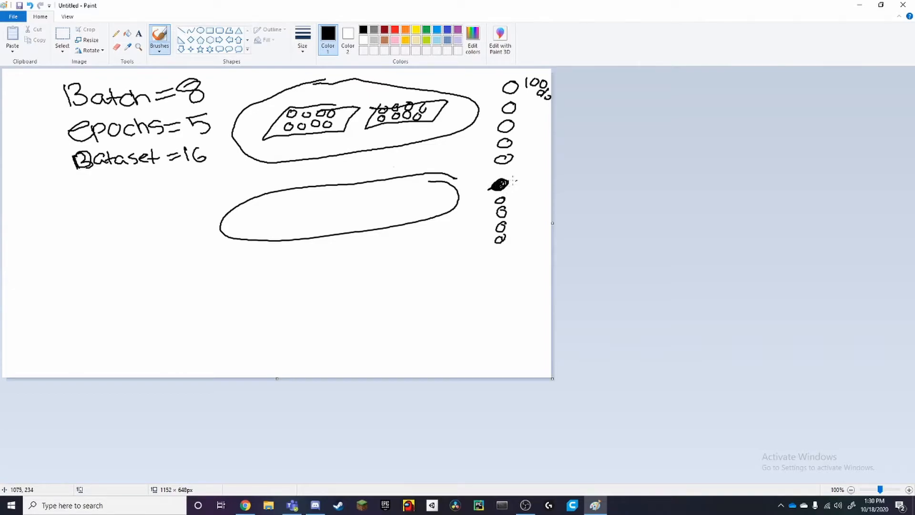
pyautogui.moveTo(522, 186); pyautogui.dragTo(536, 179)
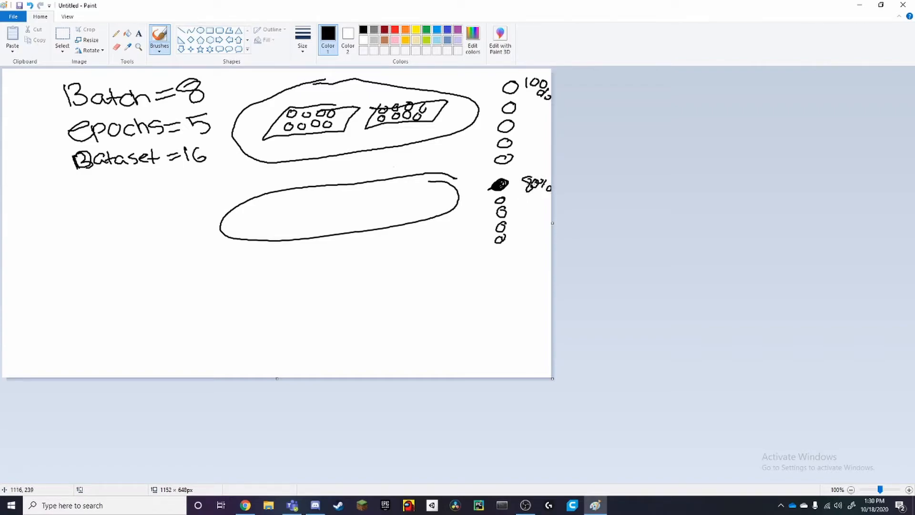
pyautogui.moveTo(368, 229)
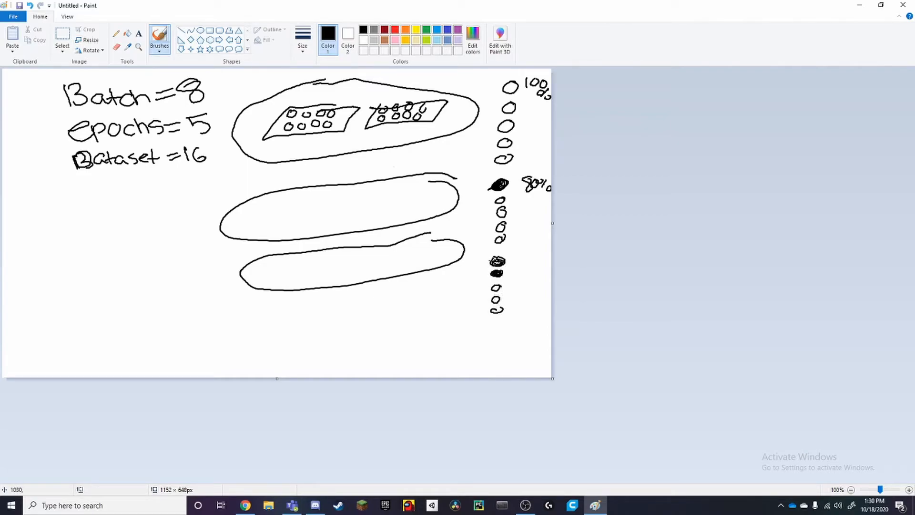
pyautogui.moveTo(525, 263)
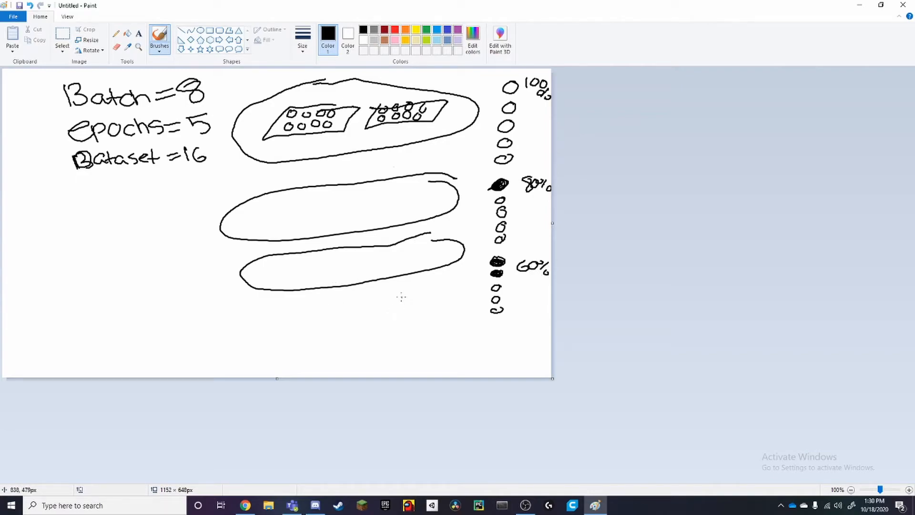
pyautogui.moveTo(320, 323); pyautogui.dragTo(434, 302)
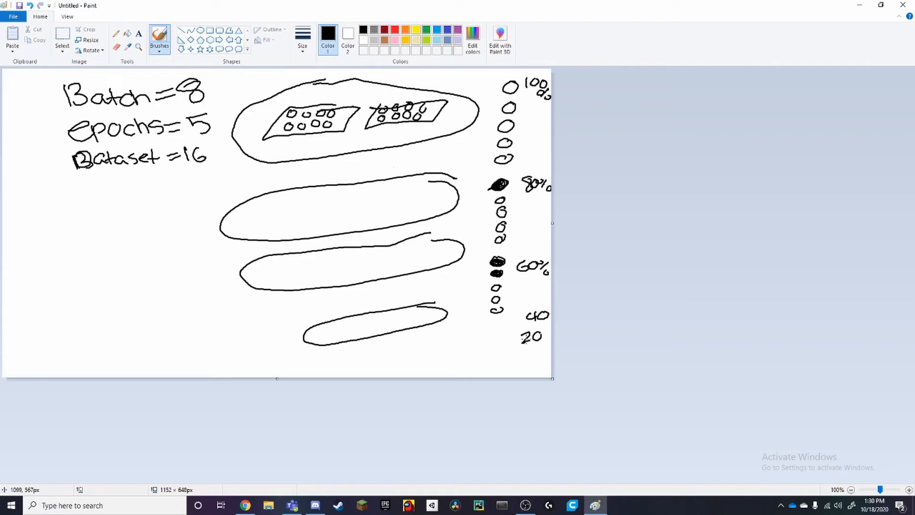
pyautogui.moveTo(517, 349)
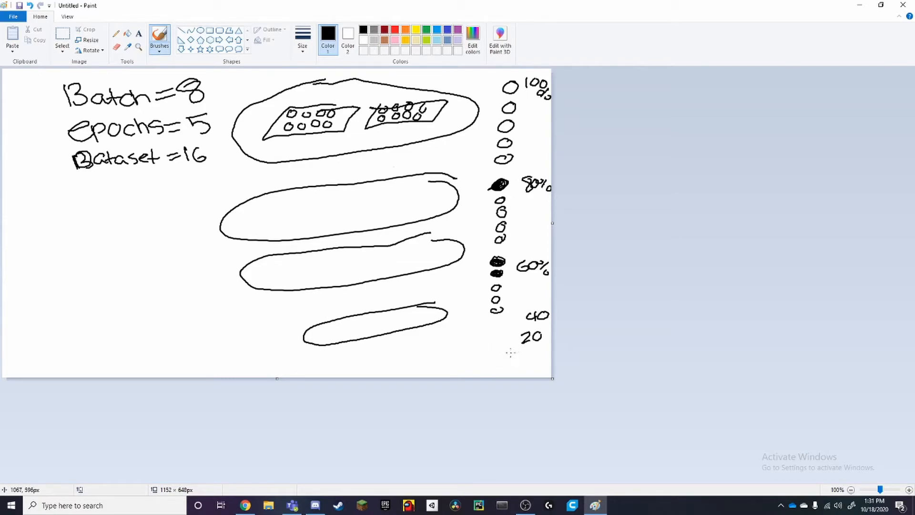
pyautogui.moveTo(510, 344)
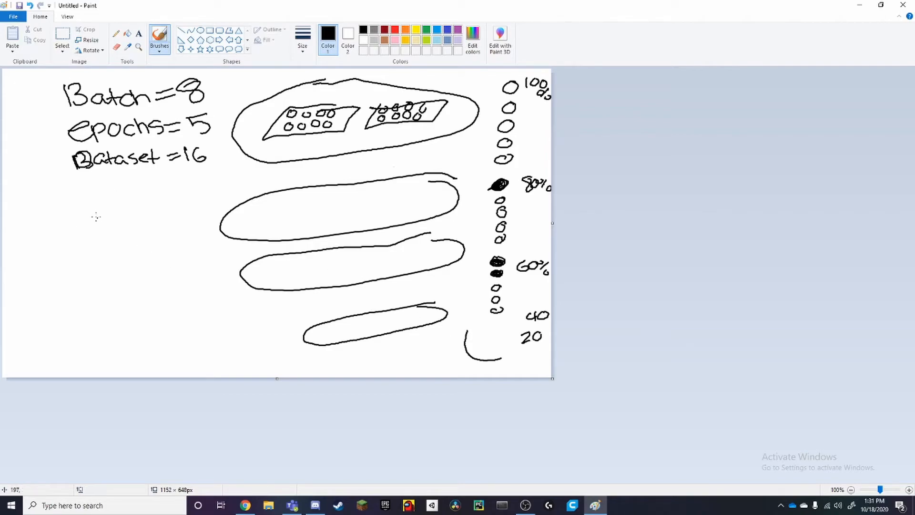
pyautogui.moveTo(54, 198)
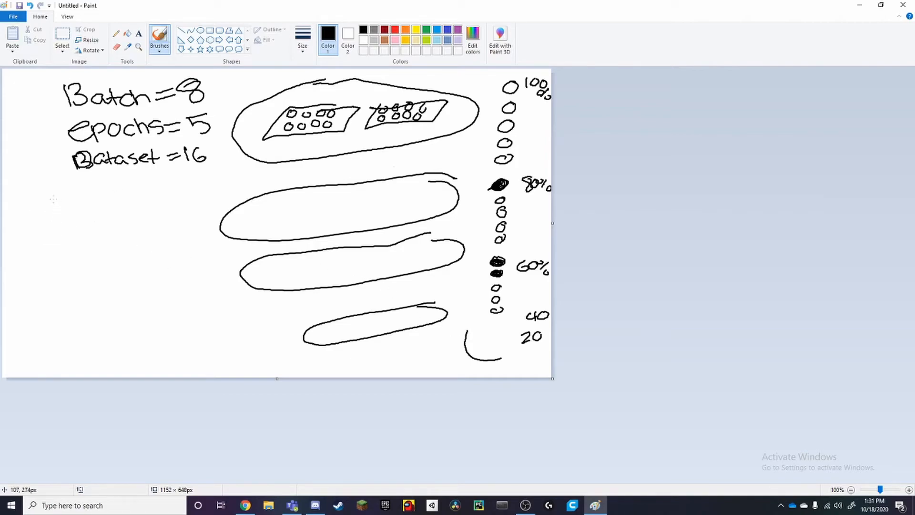
pyautogui.moveTo(64, 212)
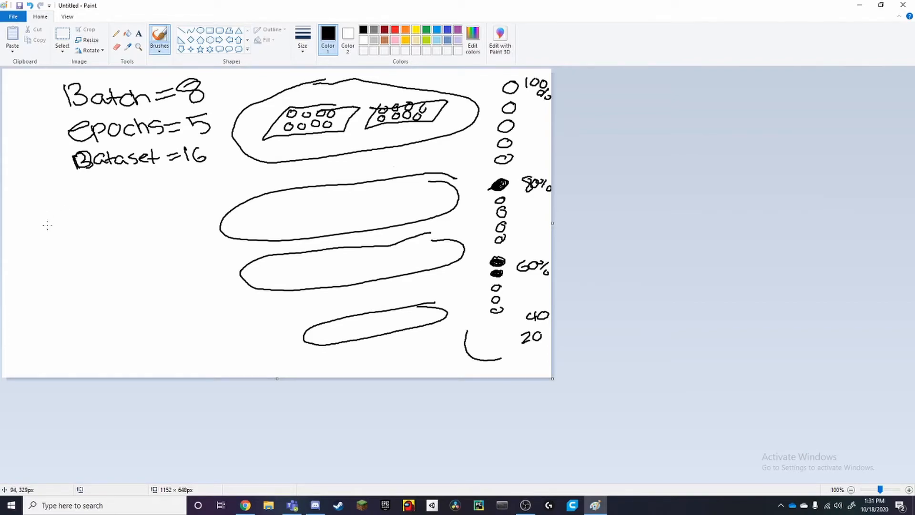
# Handwrite 32 with 16 and 8 beside it, and the results 2 and 4 underneath
pyautogui.moveTo(47, 210); pyautogui.dragTo(53, 234)
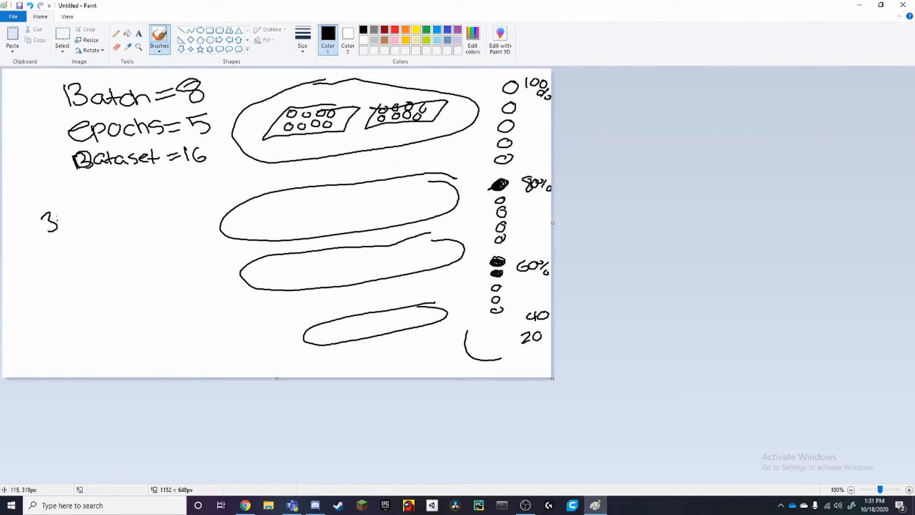
pyautogui.moveTo(58, 225); pyautogui.dragTo(70, 233)
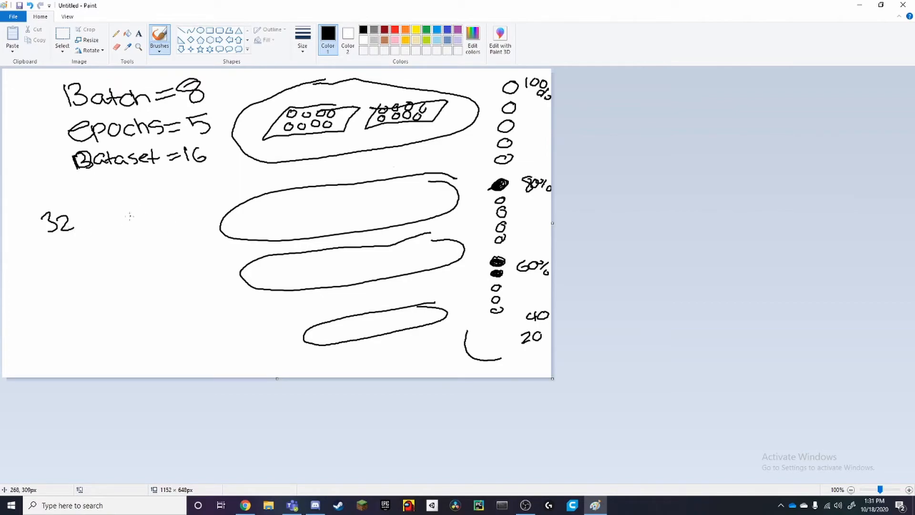
pyautogui.moveTo(135, 210); pyautogui.dragTo(156, 231)
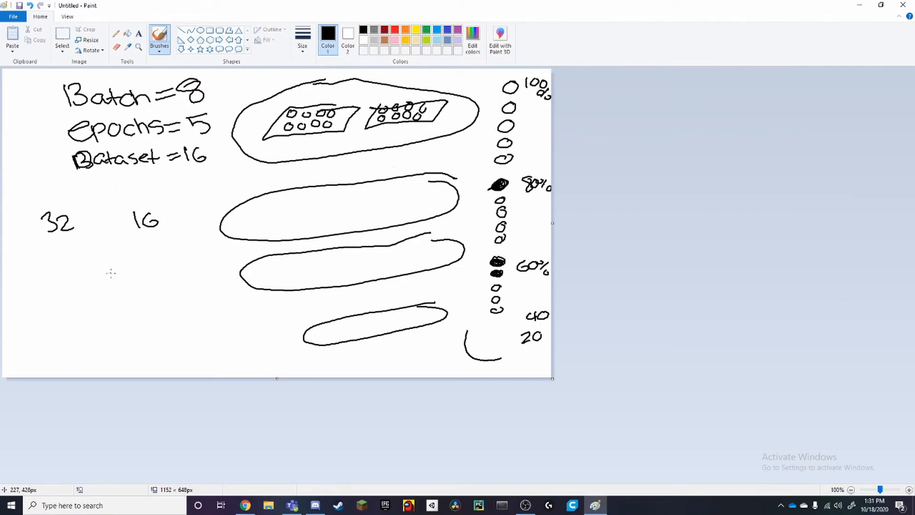
pyautogui.moveTo(94, 245); pyautogui.dragTo(108, 266)
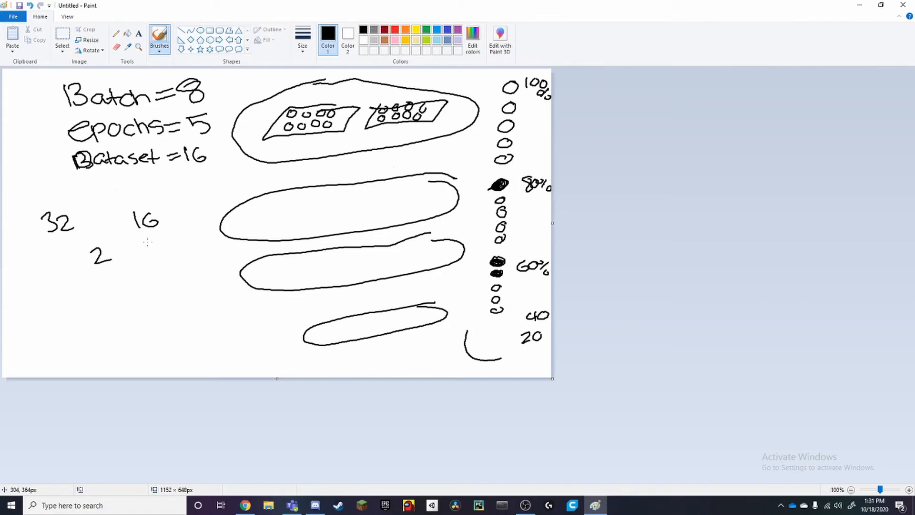
pyautogui.moveTo(166, 228); pyautogui.dragTo(195, 222)
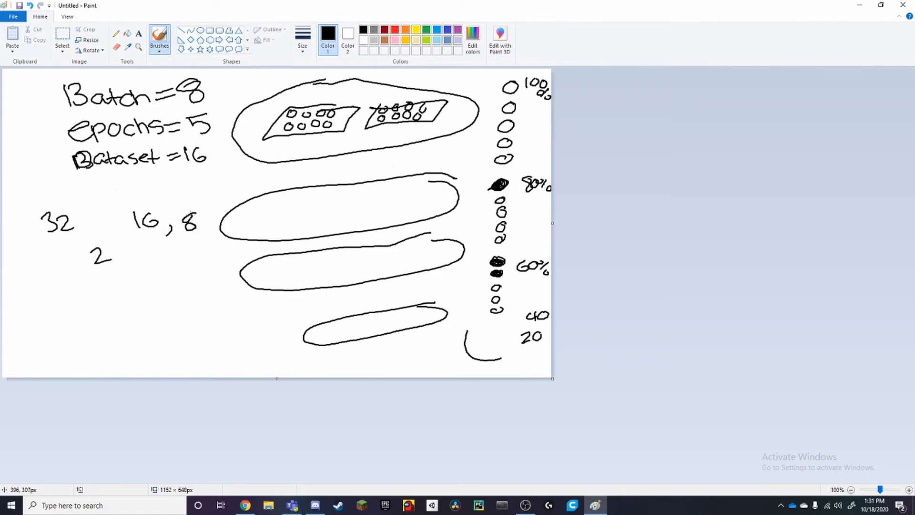
pyautogui.moveTo(149, 257)
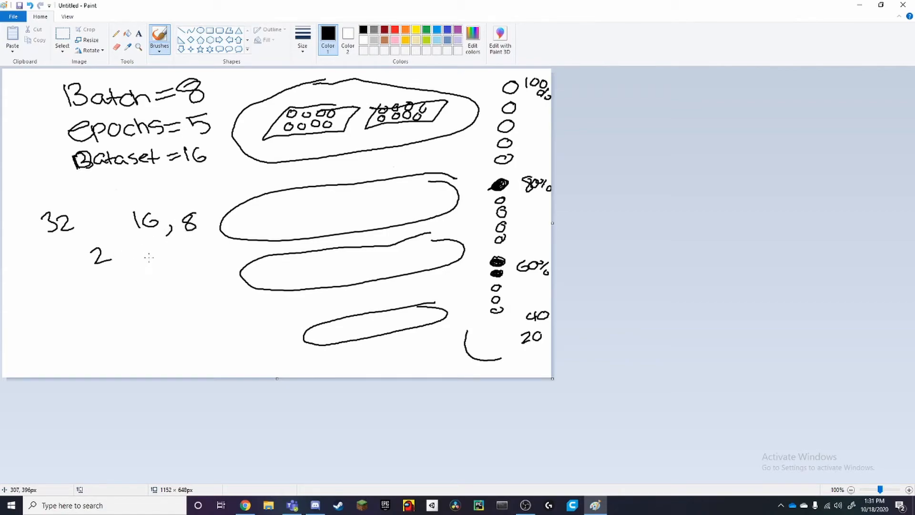
pyautogui.moveTo(149, 240); pyautogui.dragTo(152, 263)
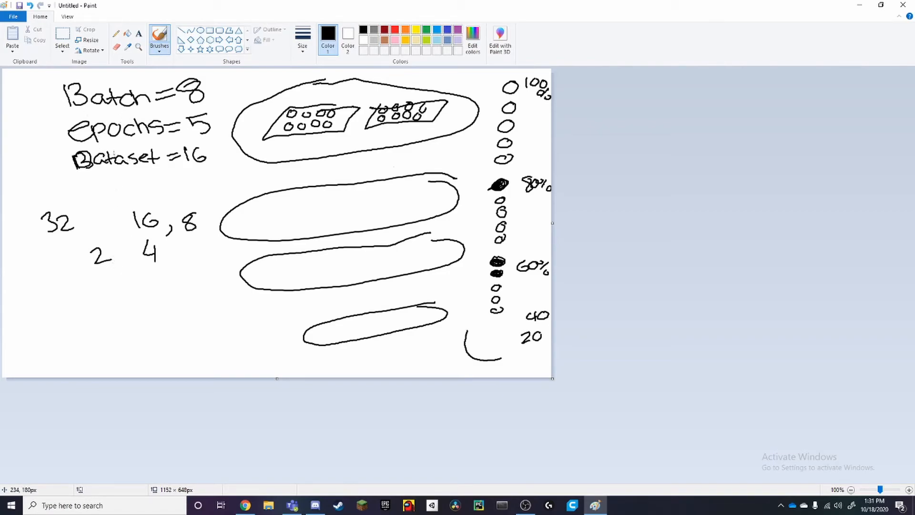
pyautogui.moveTo(126, 248)
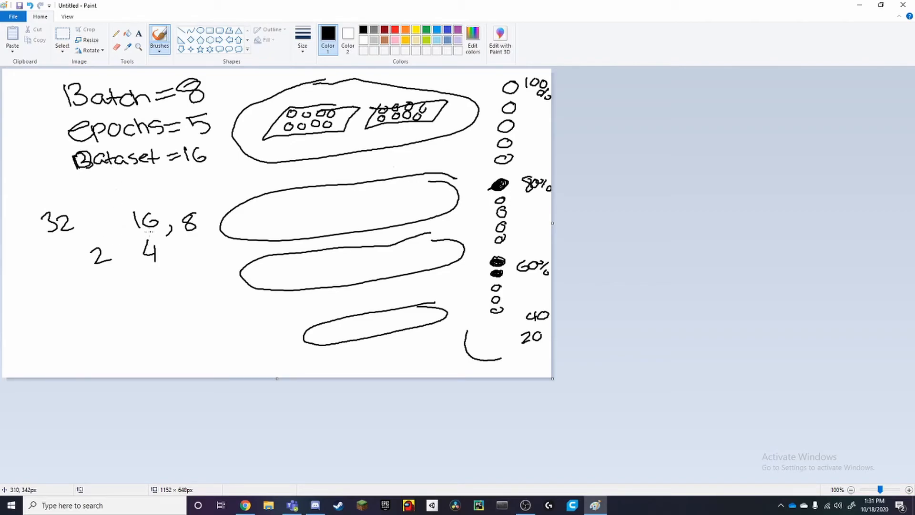
pyautogui.moveTo(169, 256)
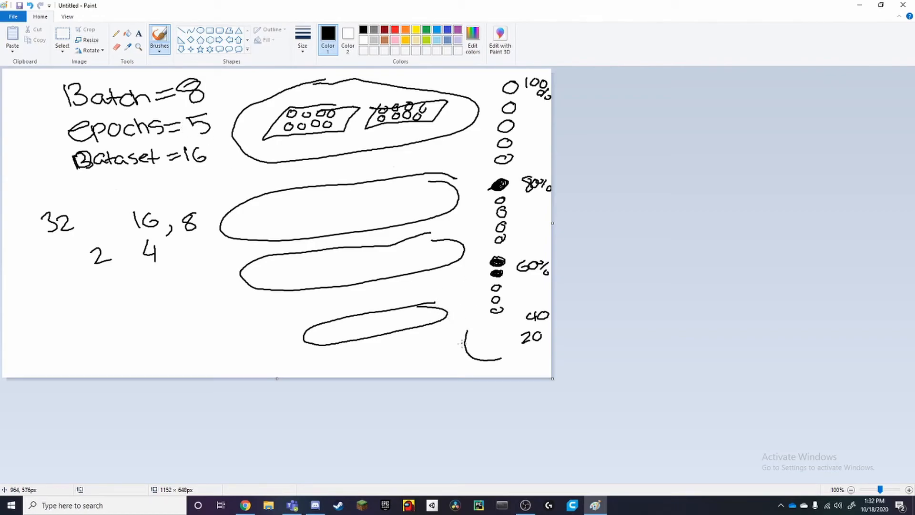
pyautogui.moveTo(461, 370)
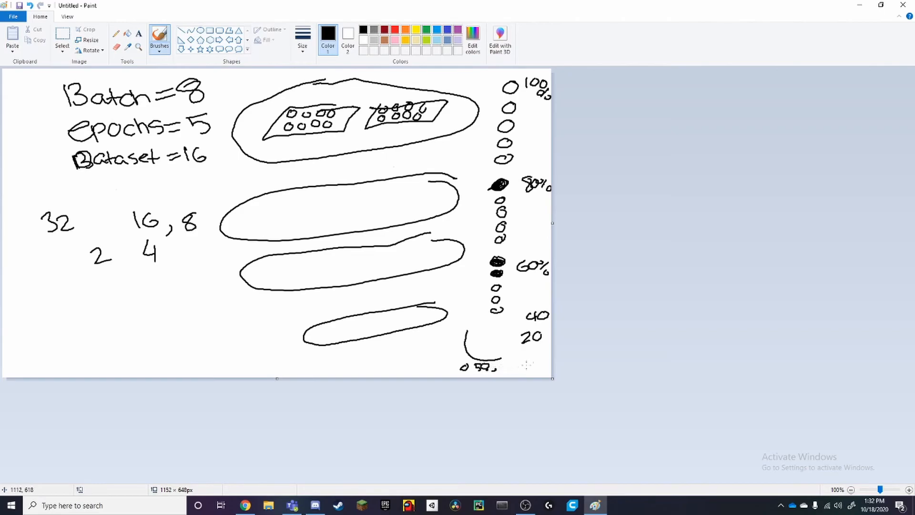
pyautogui.moveTo(566, 355)
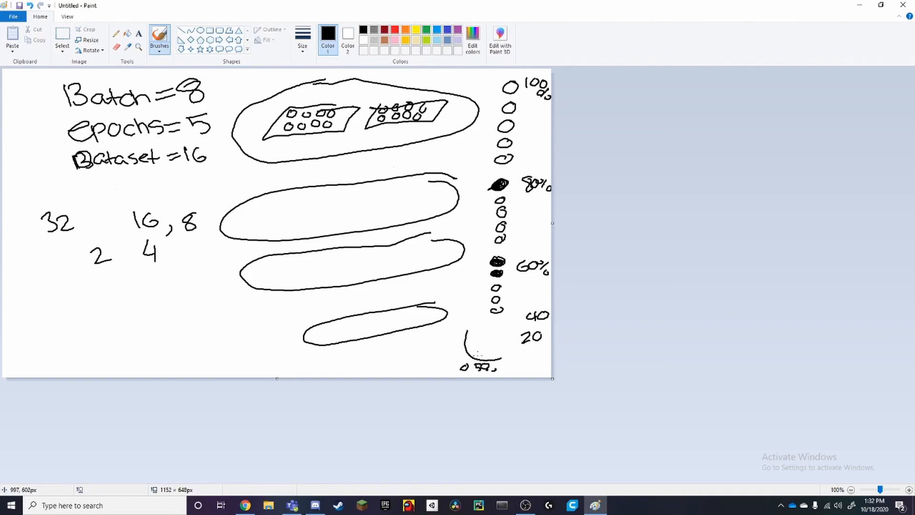
pyautogui.moveTo(475, 360)
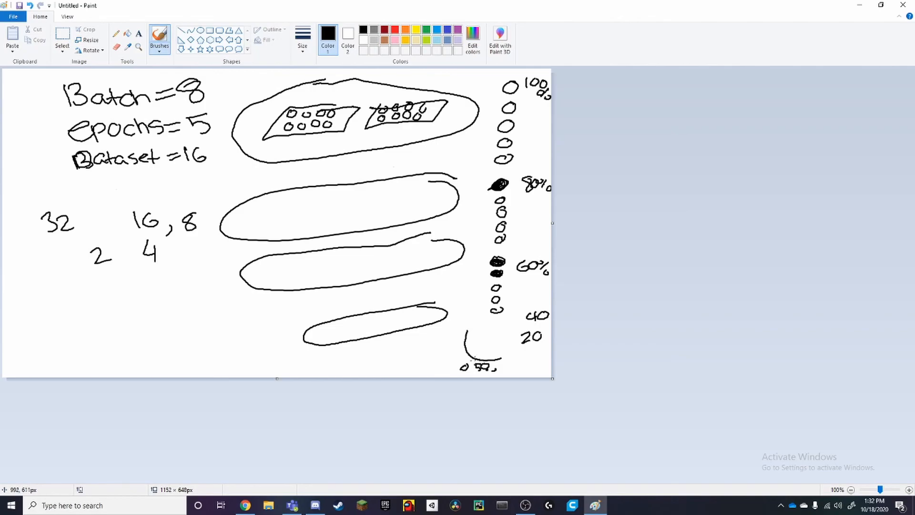